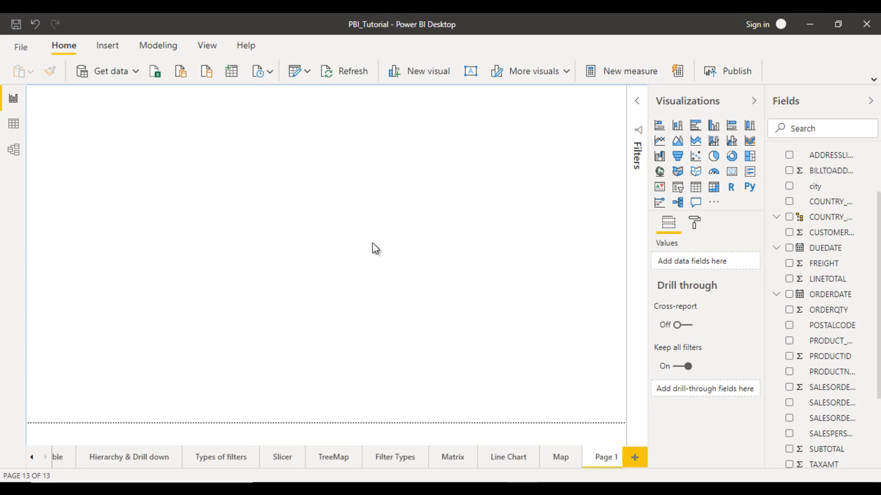
mouse_move(498, 190)
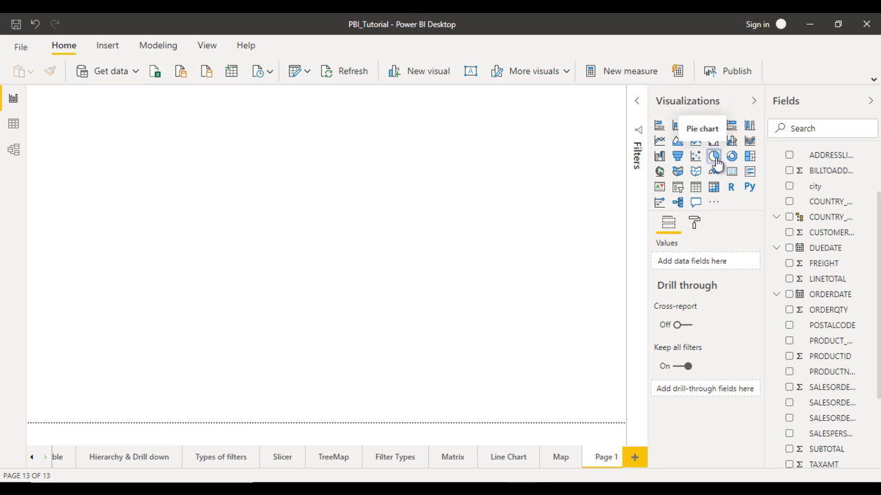
- Insert an empty pie chart visual on Page 1 from the Visualizations pane
click(713, 156)
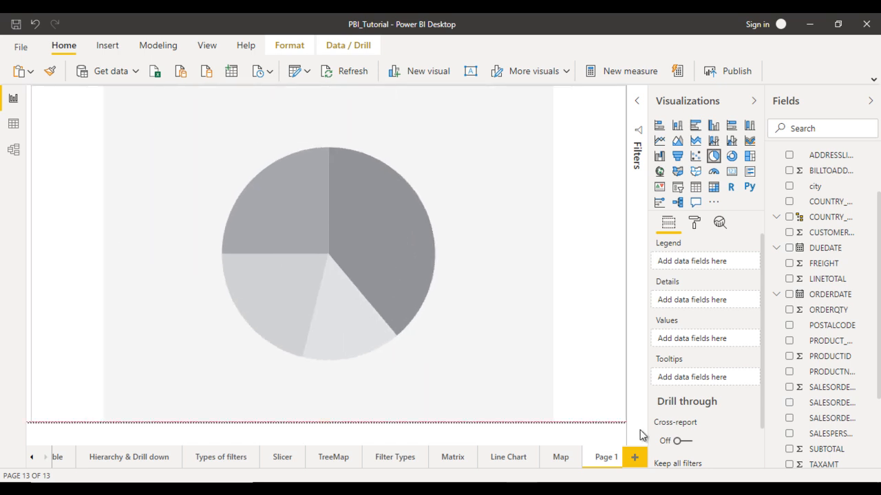
click(319, 248)
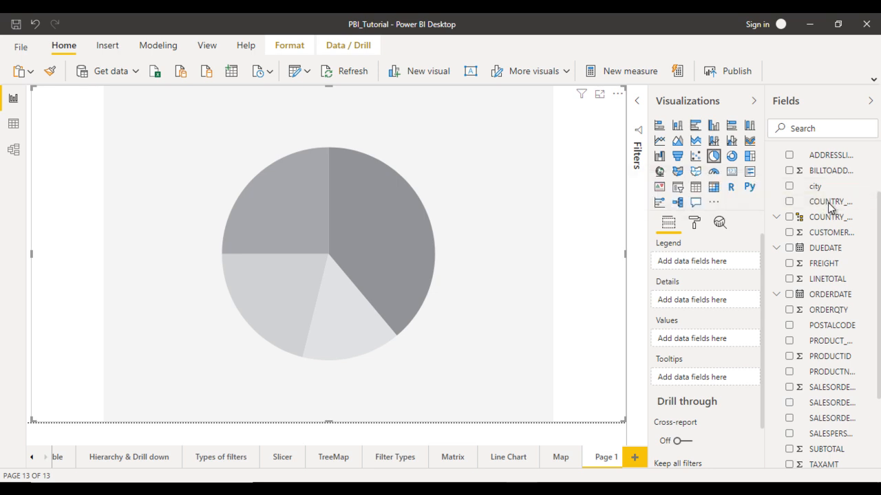
- Expand the COUNTRY table in the Fields list to reveal its country and city fields
click(776, 218)
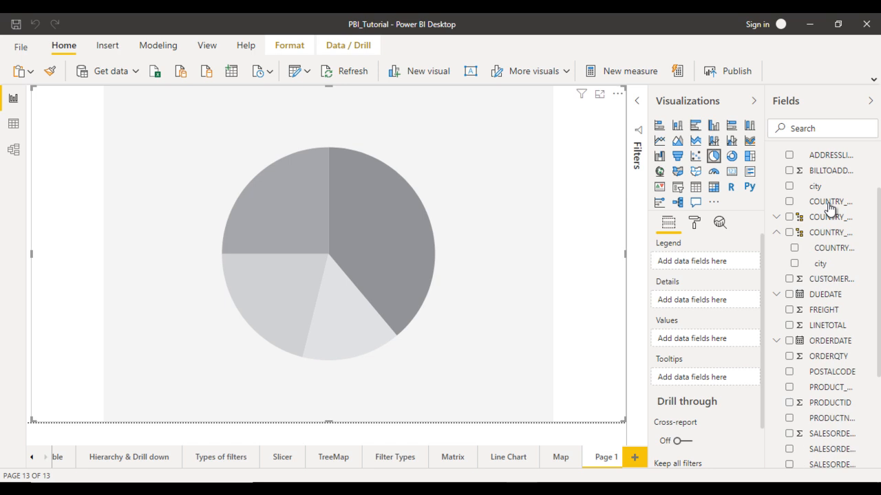
mouse_move(831, 231)
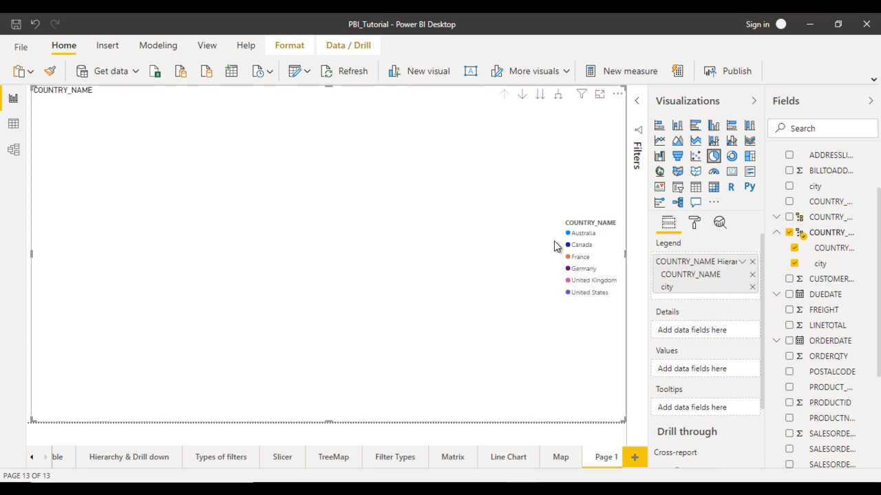
mouse_move(597, 267)
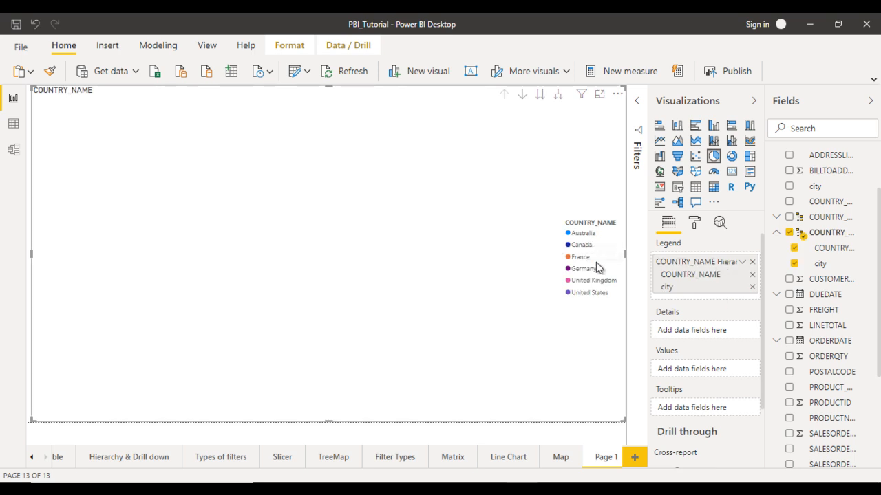
mouse_move(597, 323)
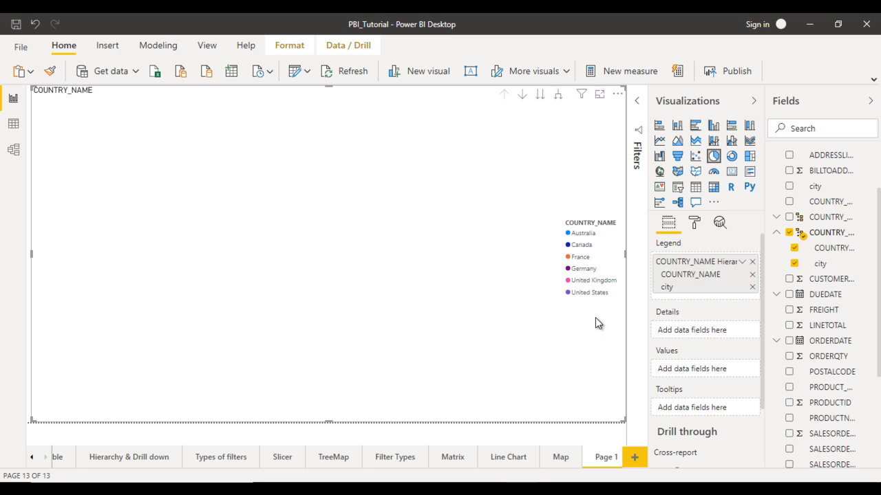
mouse_move(672, 363)
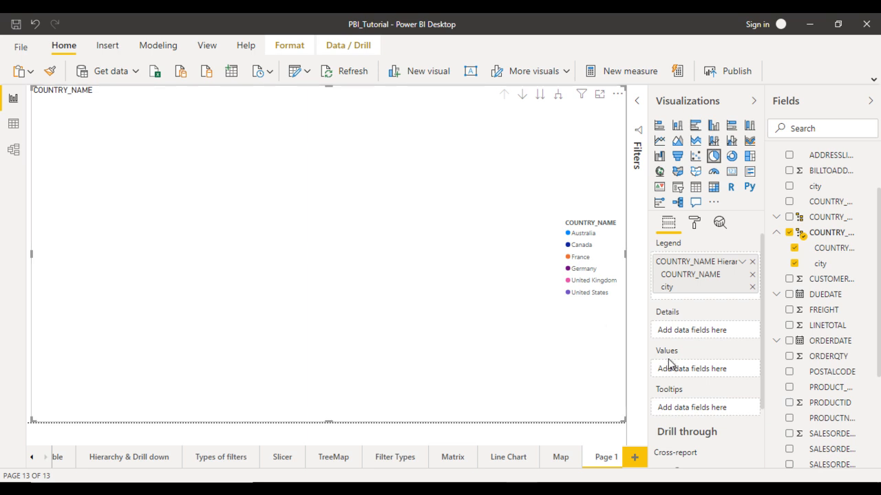
mouse_move(674, 368)
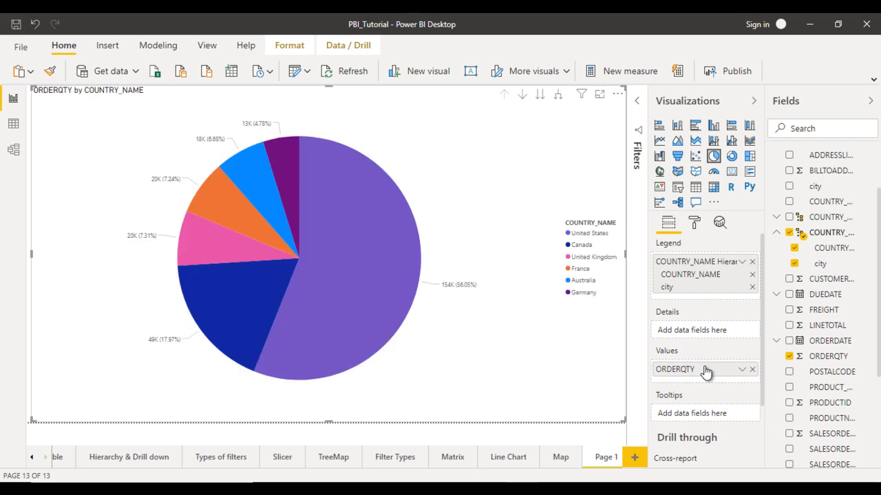
click(743, 369)
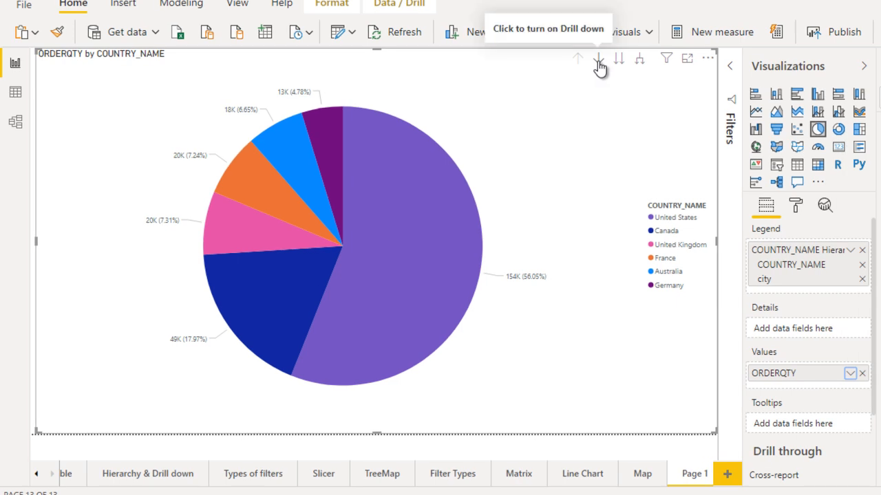
click(597, 57)
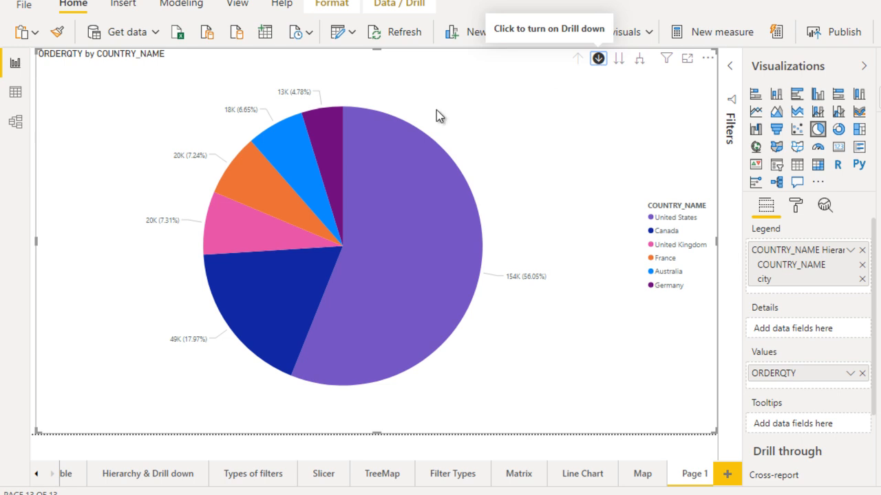
mouse_move(330, 165)
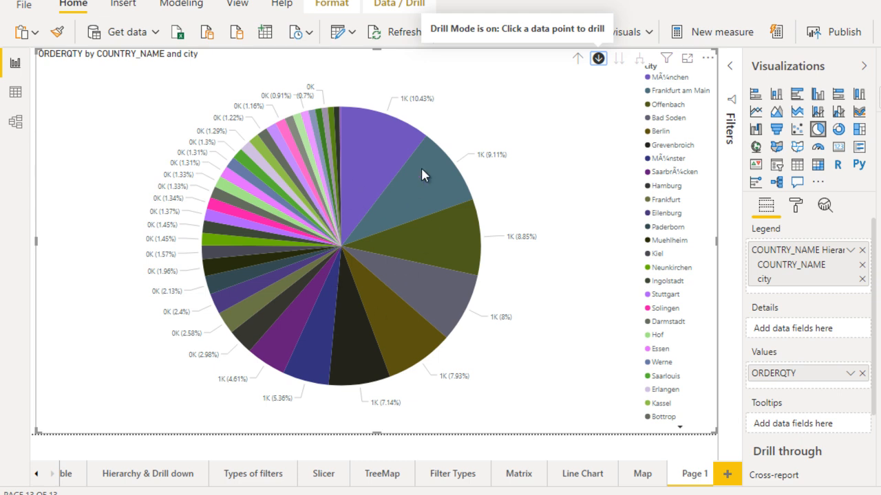
mouse_move(578, 58)
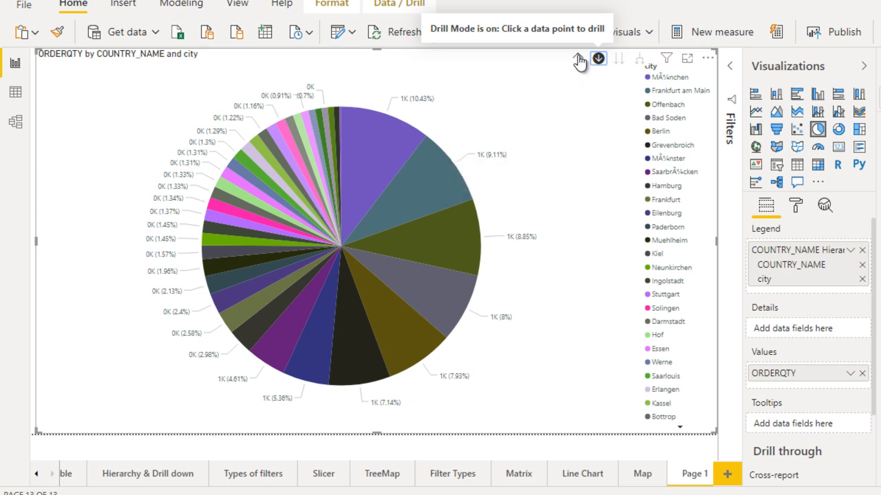
click(578, 58)
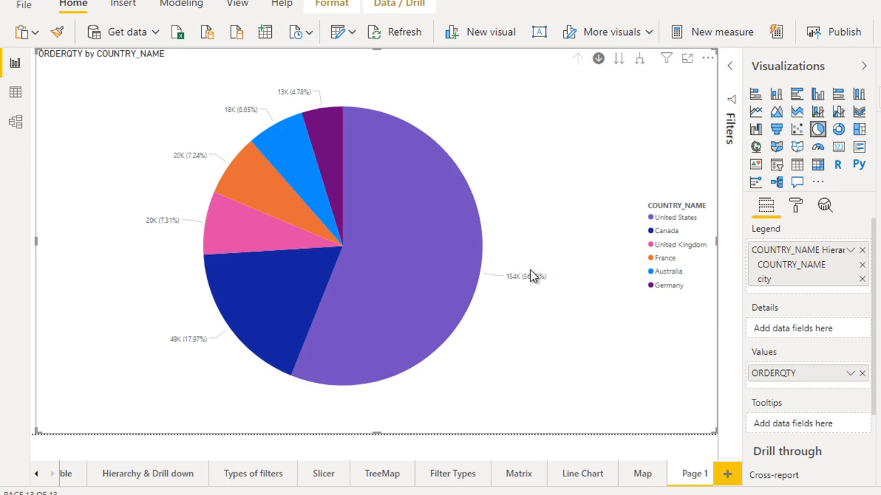
mouse_move(369, 209)
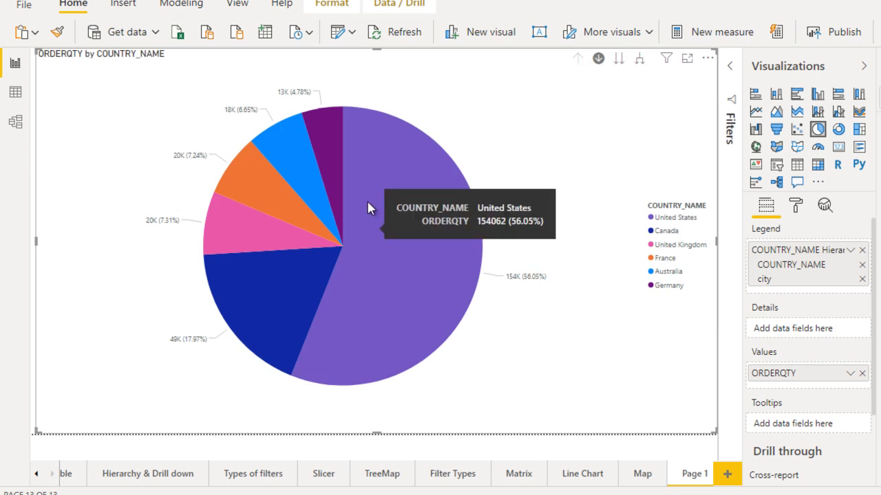
mouse_move(390, 278)
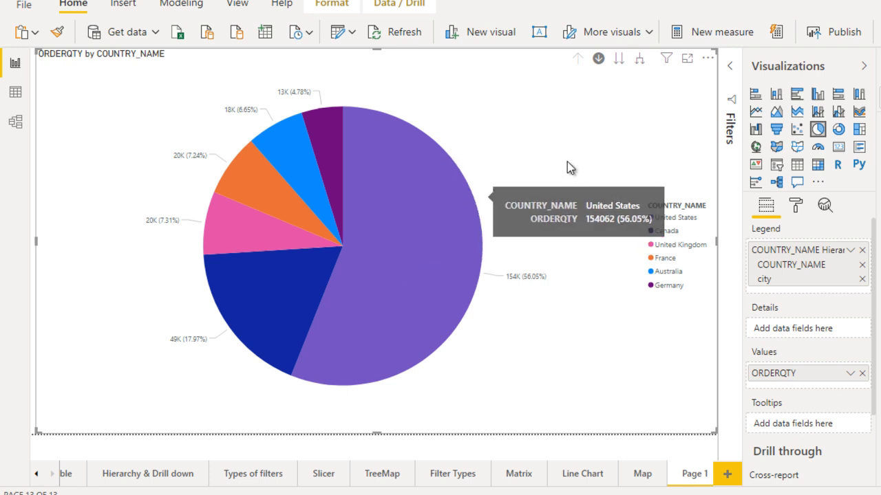
mouse_move(795, 201)
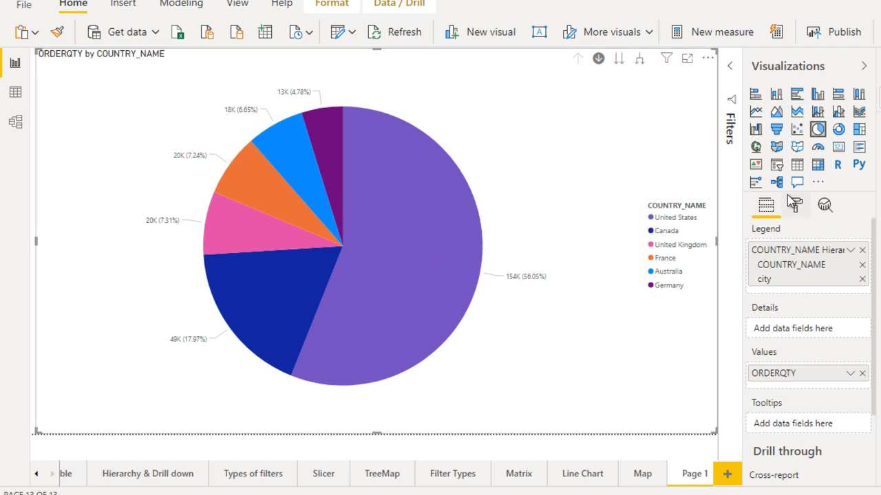
- In the Format pane, toggle the chart legend off and back on and expand its settings
click(795, 205)
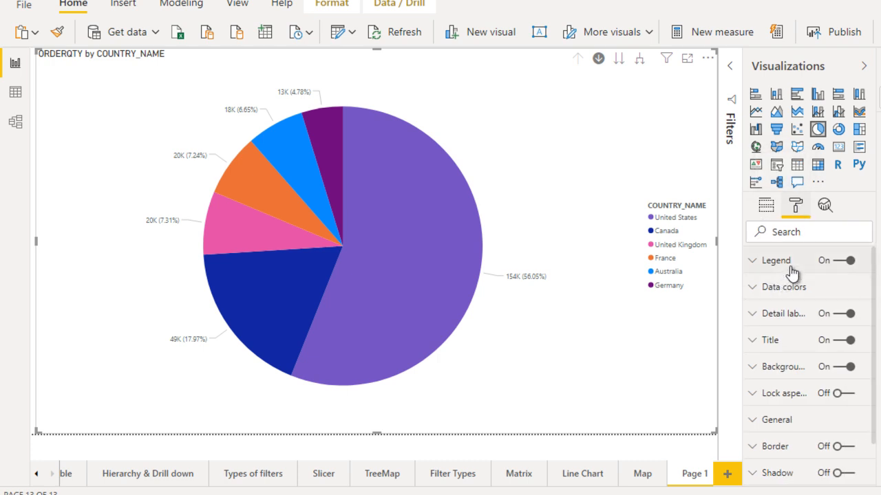
click(849, 260)
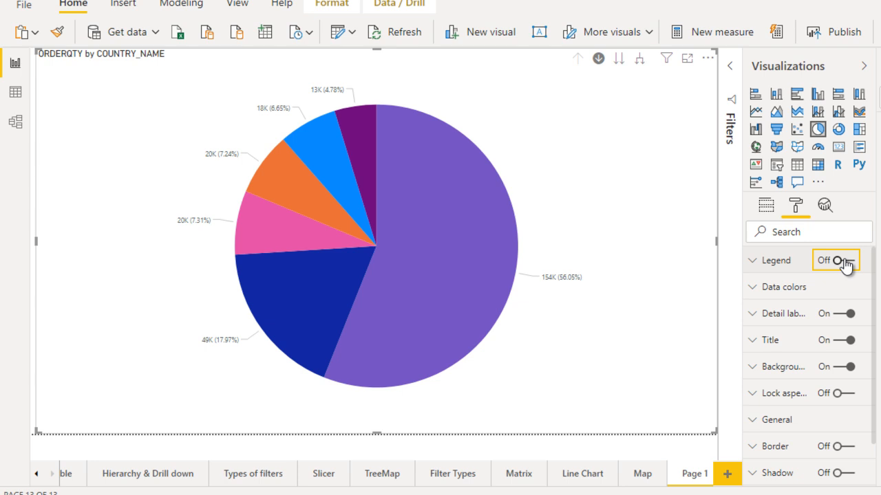
click(850, 260)
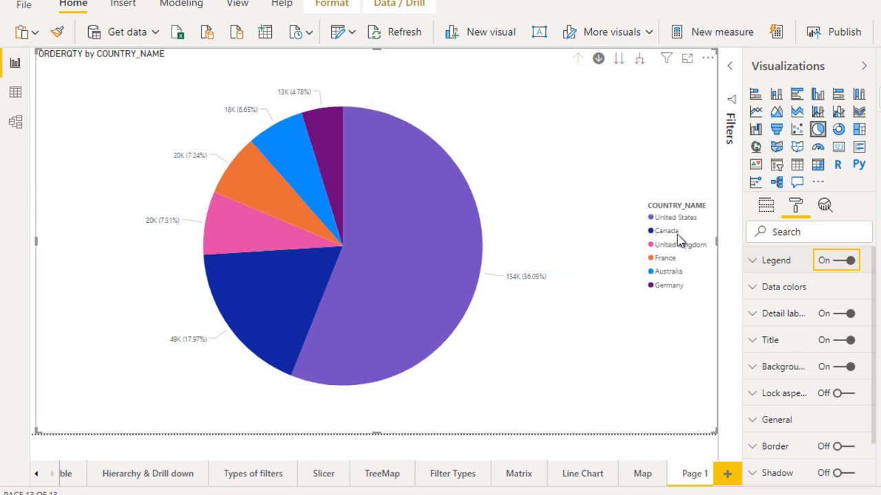
click(776, 259)
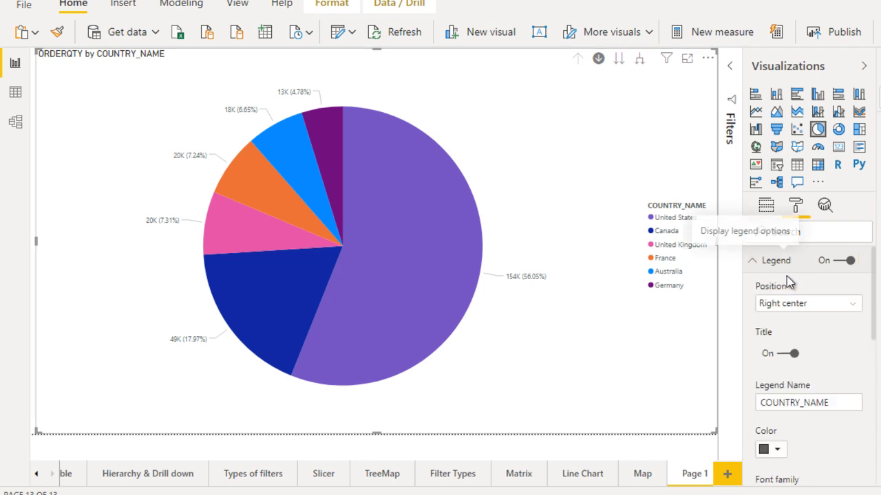
- Set the legend Position to Top and collapse the legend card
click(806, 303)
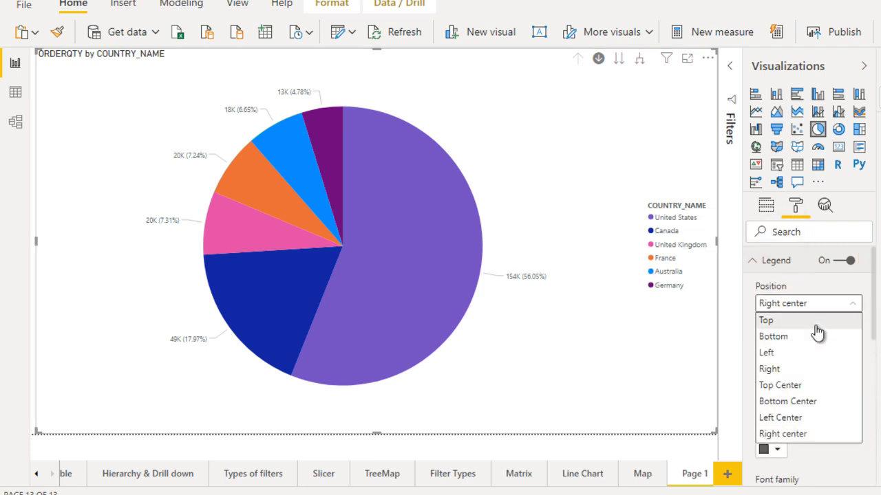
click(765, 319)
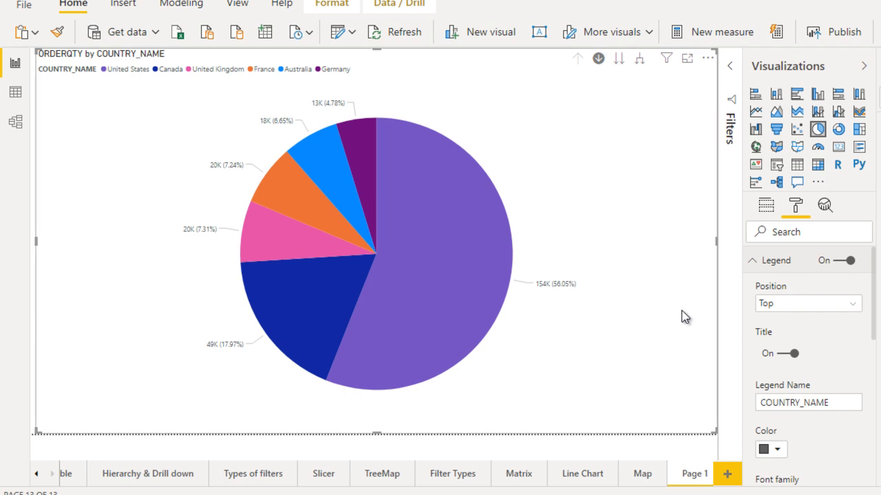
mouse_move(787, 264)
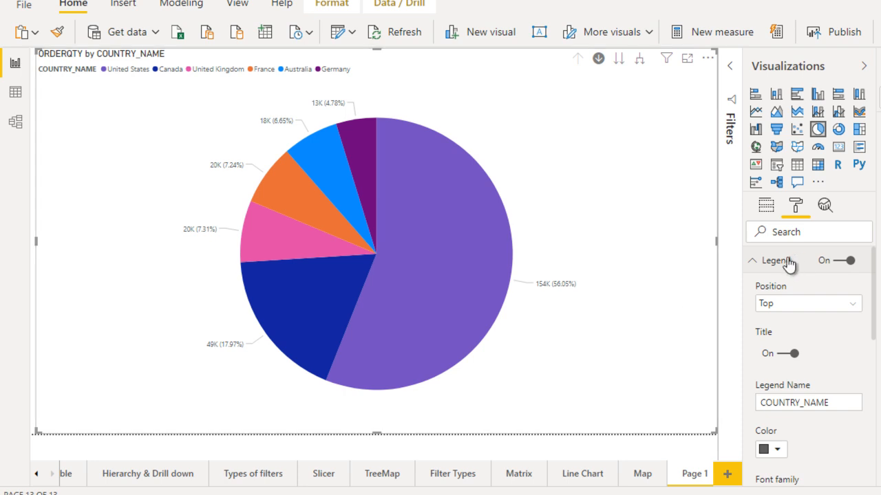
click(776, 260)
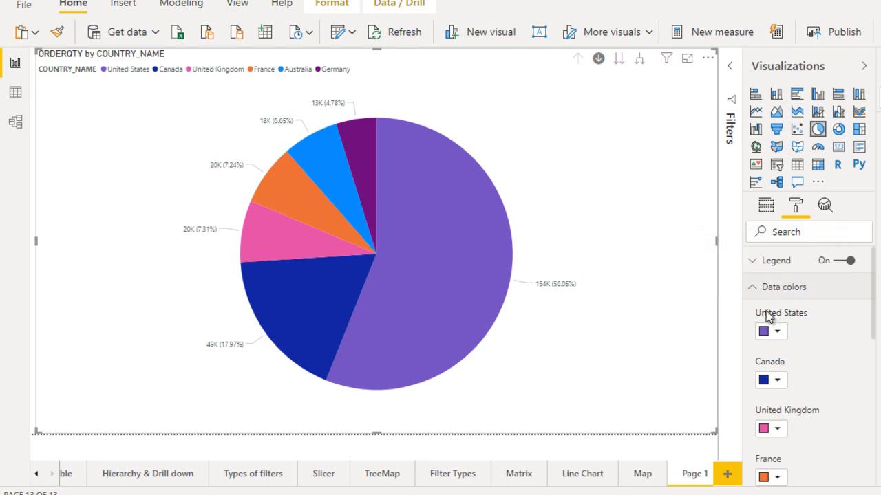
- Set the Detail labels style to All detail labels (name, quantity, percentage)
click(751, 287)
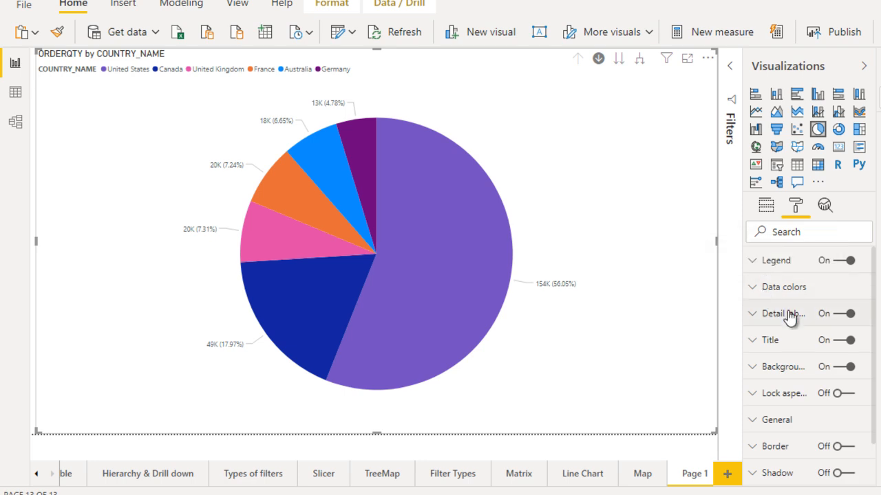
click(751, 313)
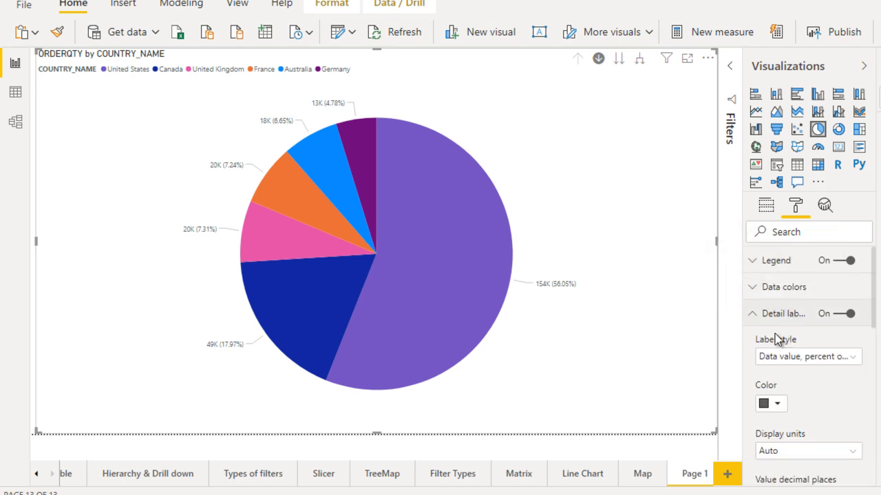
click(807, 356)
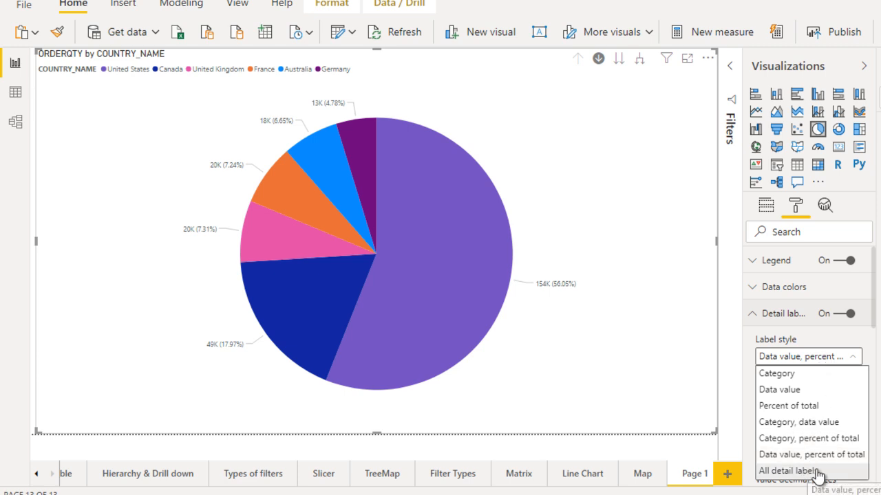
click(787, 471)
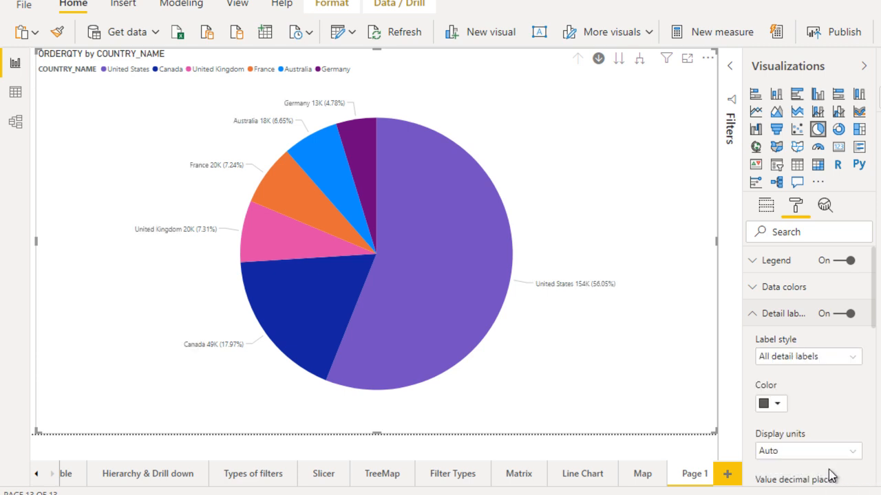
mouse_move(559, 300)
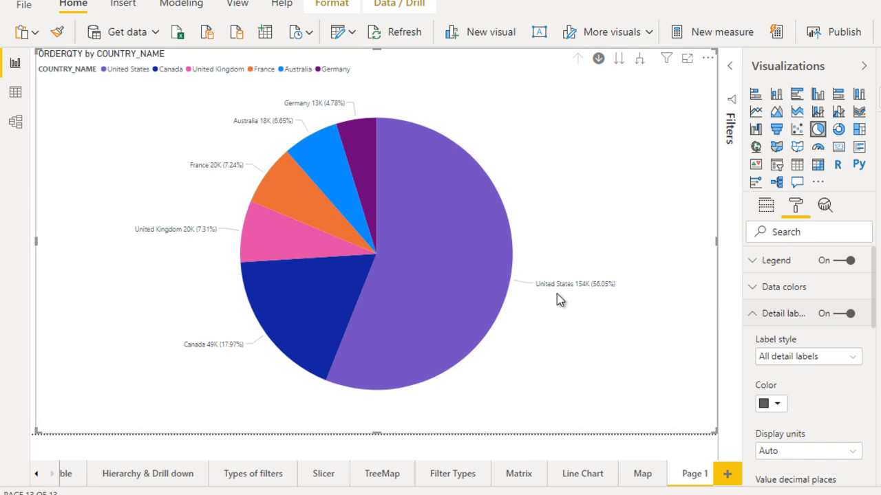
mouse_move(392, 260)
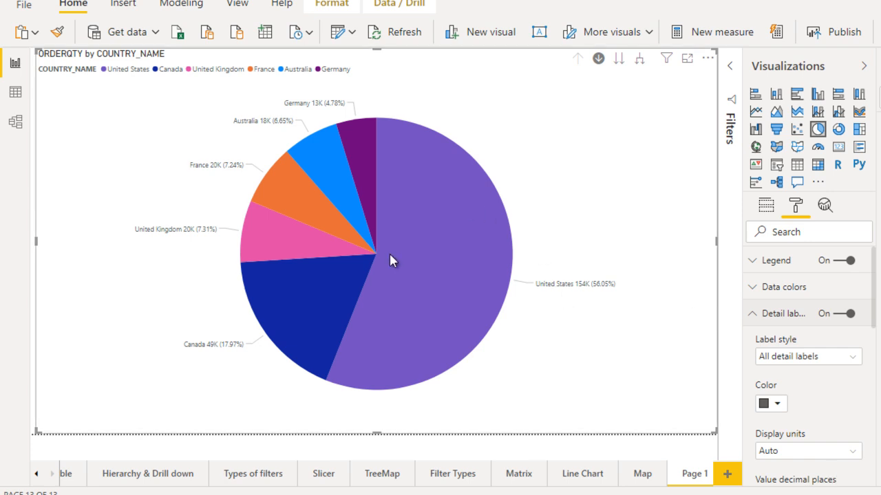
mouse_move(531, 304)
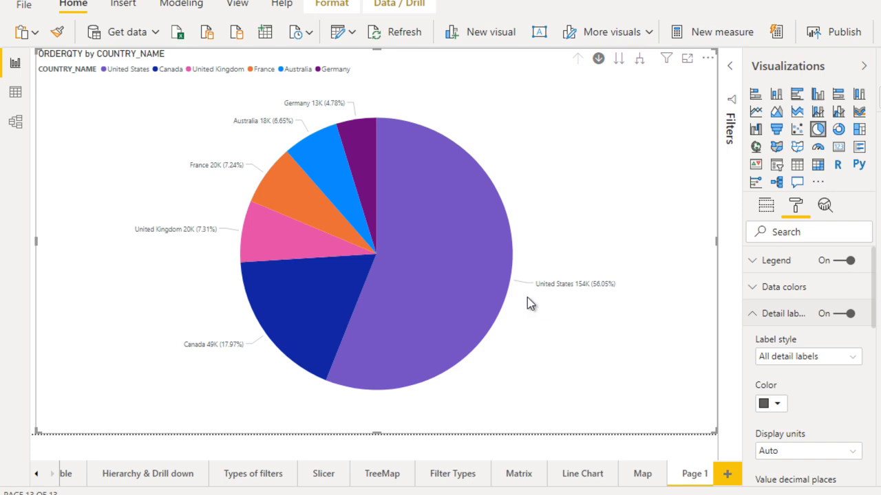
mouse_move(274, 132)
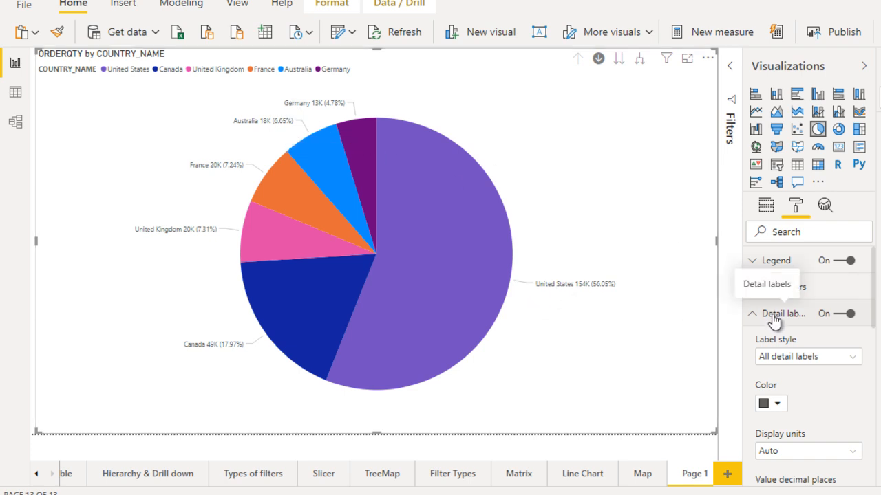
- Collapse the Detail labels card and scroll to the Border and Shadow cards
click(751, 313)
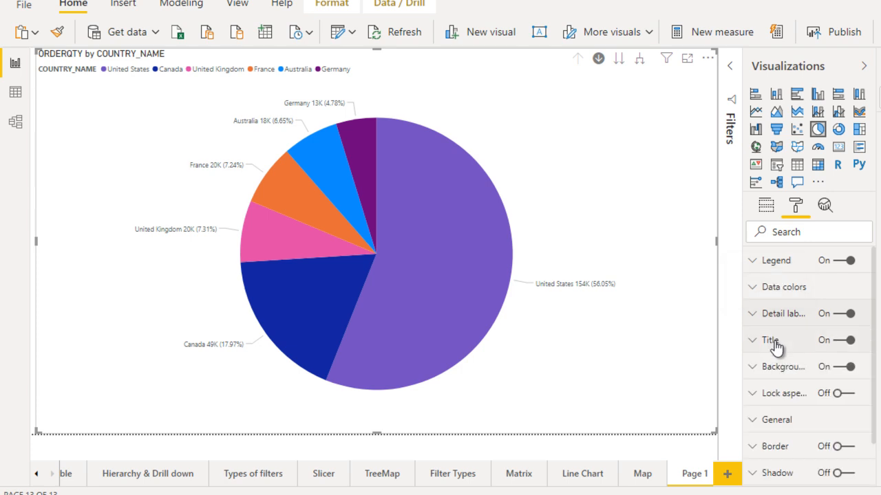
mouse_move(774, 344)
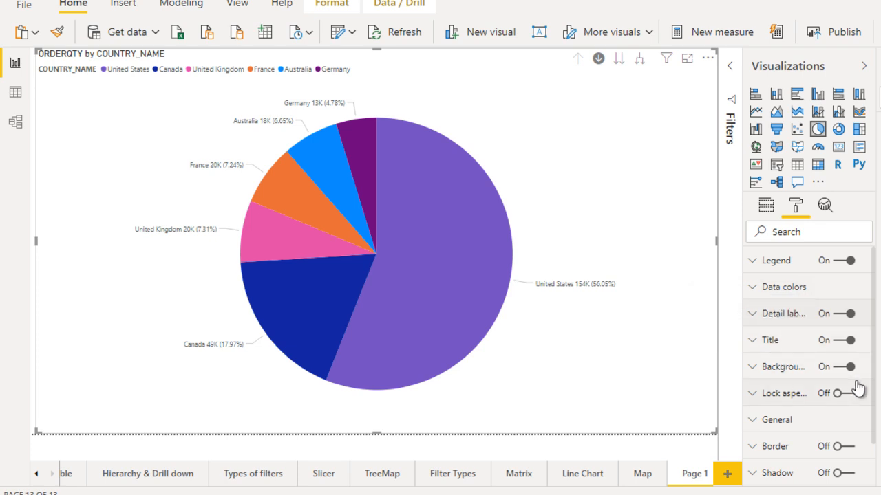
scroll(down, 3)
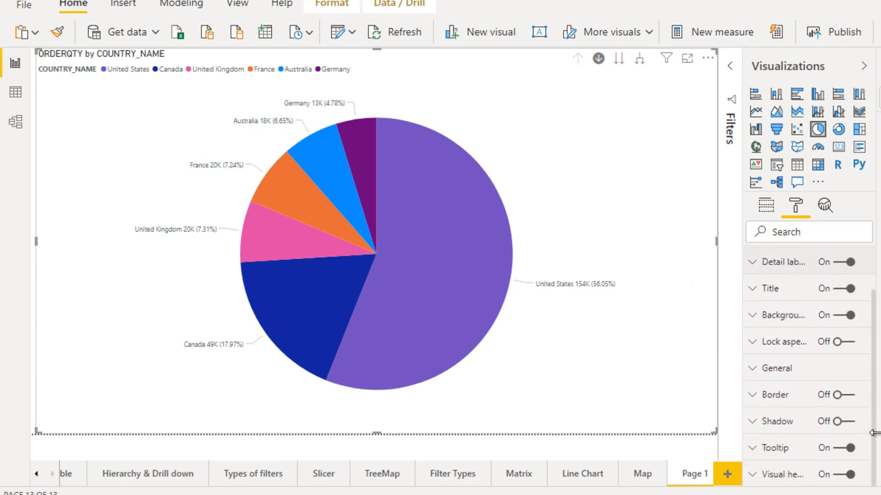
mouse_move(787, 425)
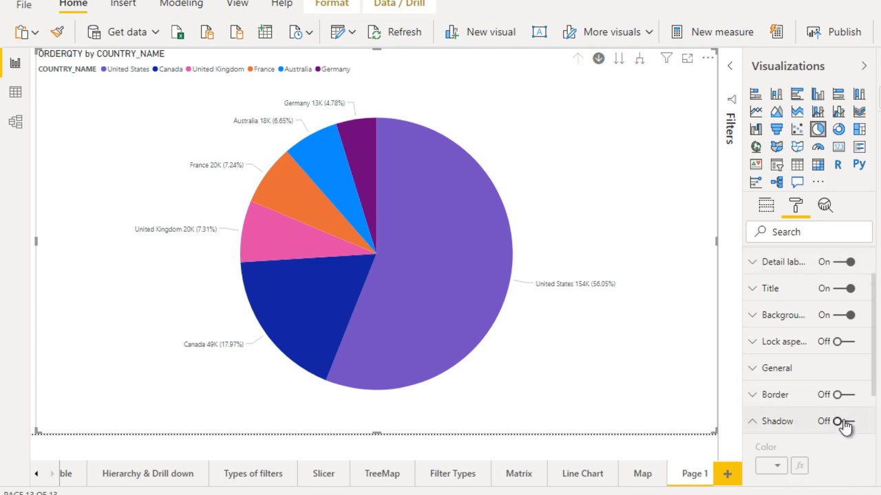
- Turn Shadow on with the Center preset and Inside position
click(834, 421)
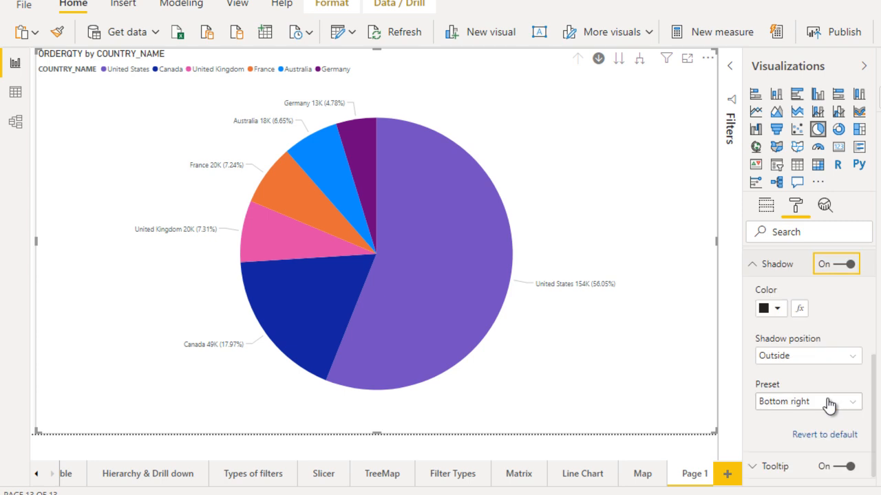
click(808, 402)
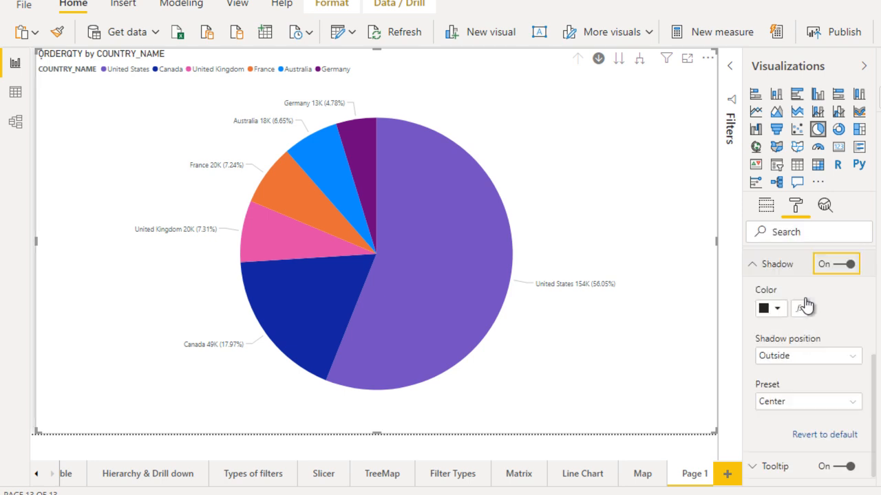
click(807, 355)
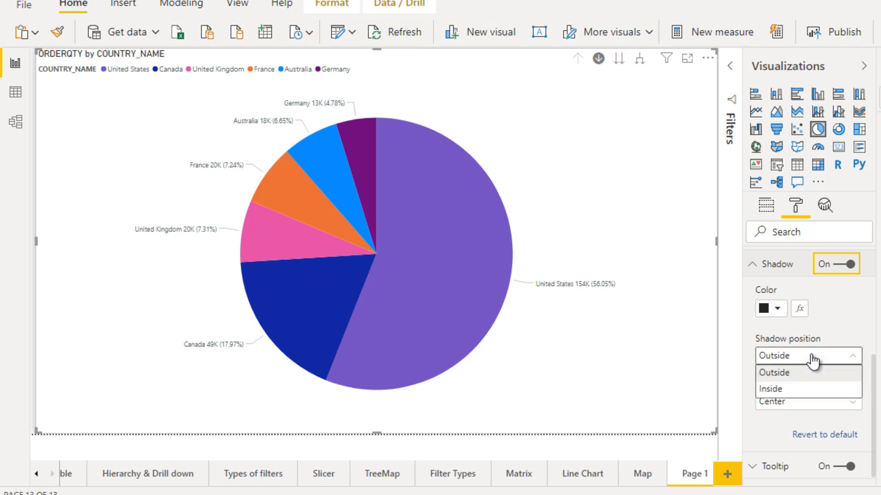
click(771, 388)
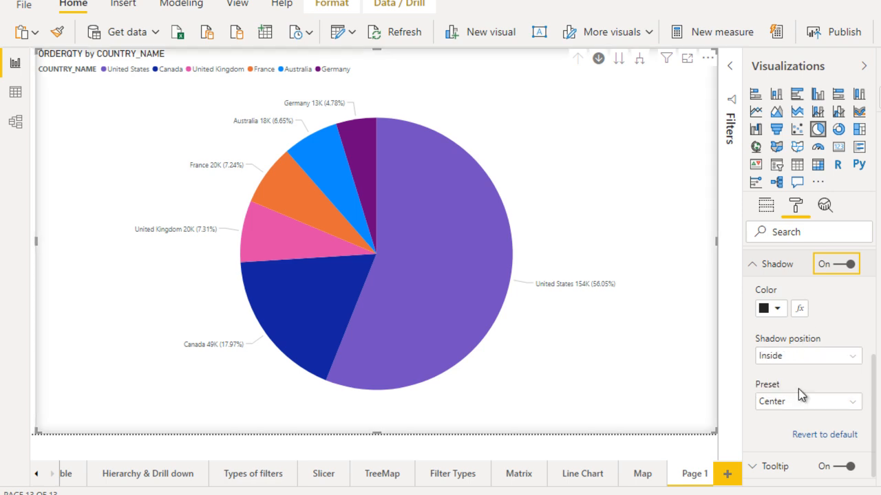
mouse_move(708, 106)
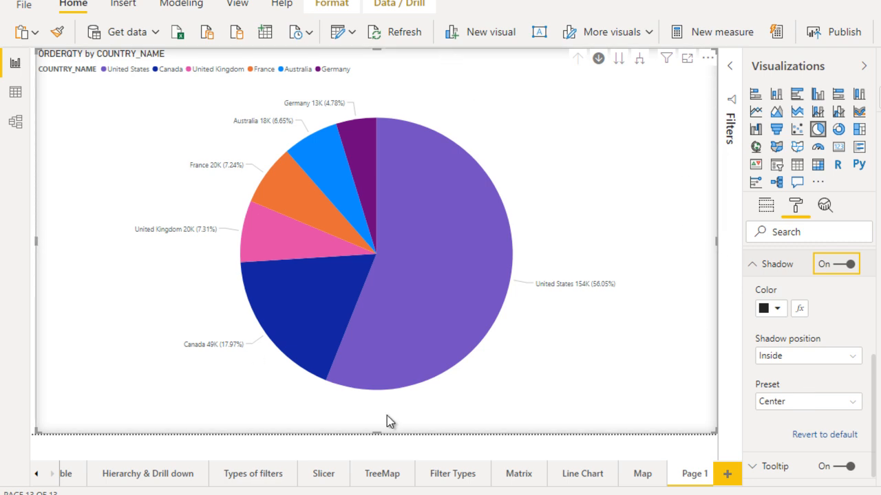
mouse_move(452, 299)
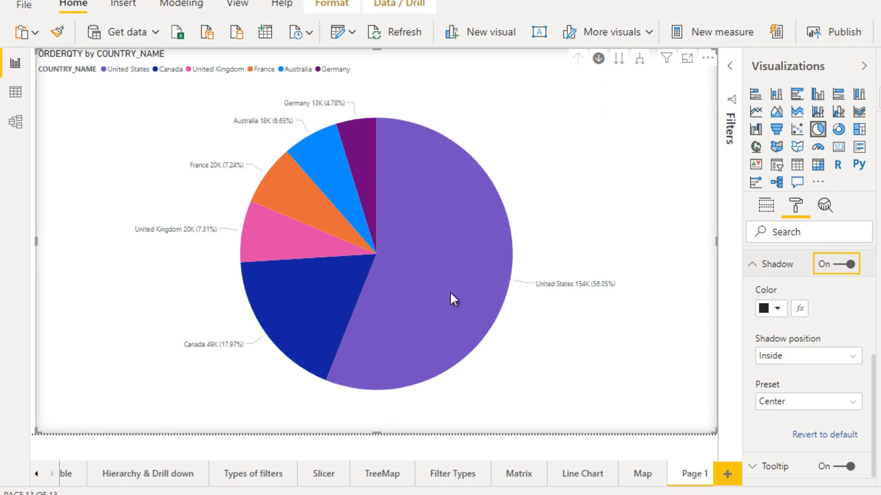
mouse_move(776, 274)
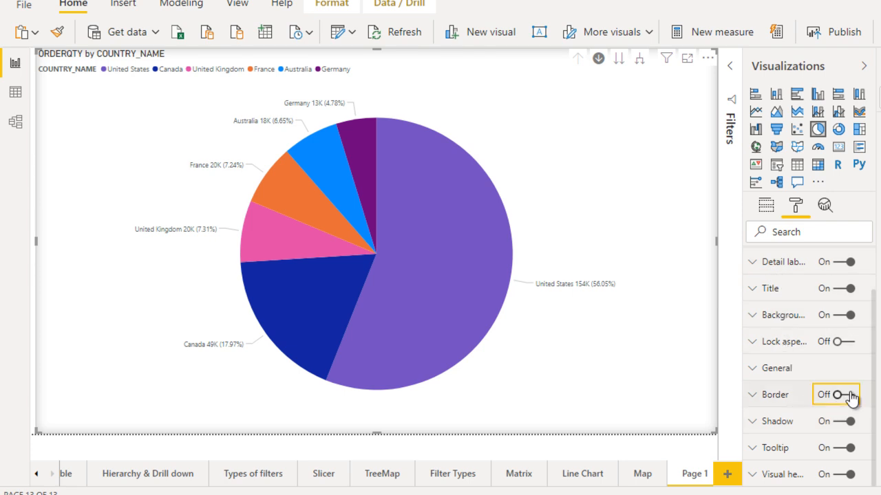
- Turn on a black Border and drag its corner Radius to 30 px
click(835, 393)
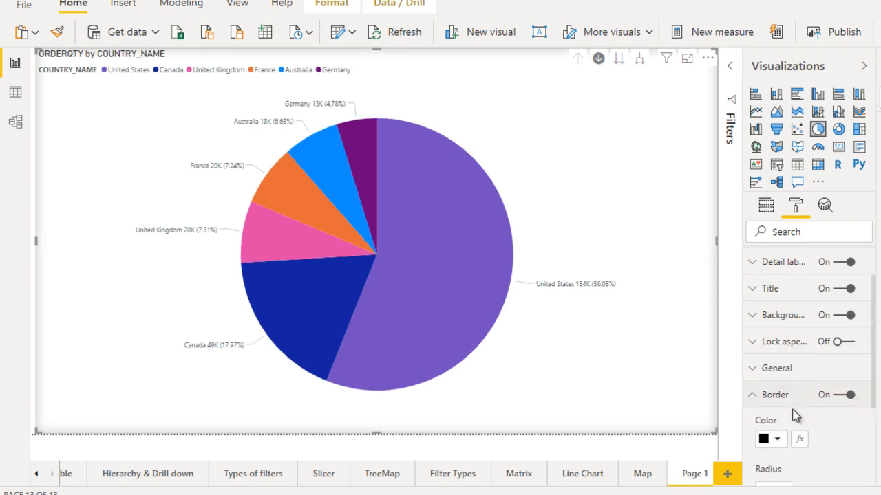
scroll(down, 3)
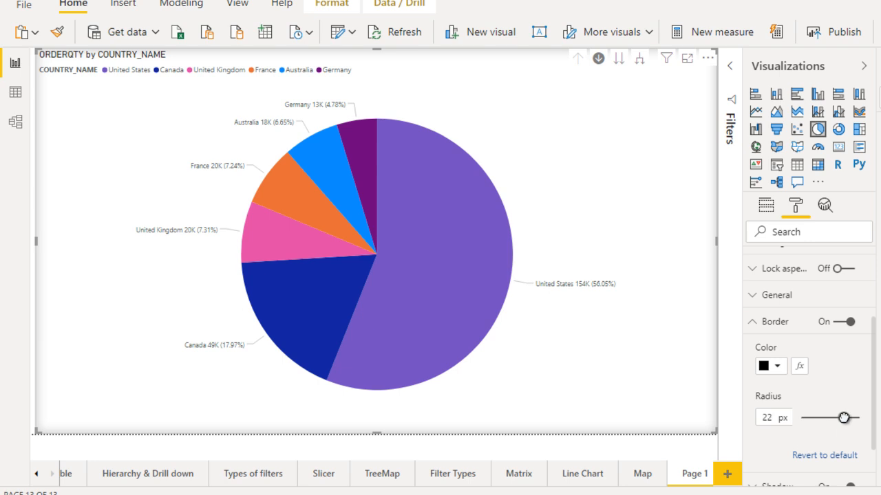
drag(839, 418, 847, 418)
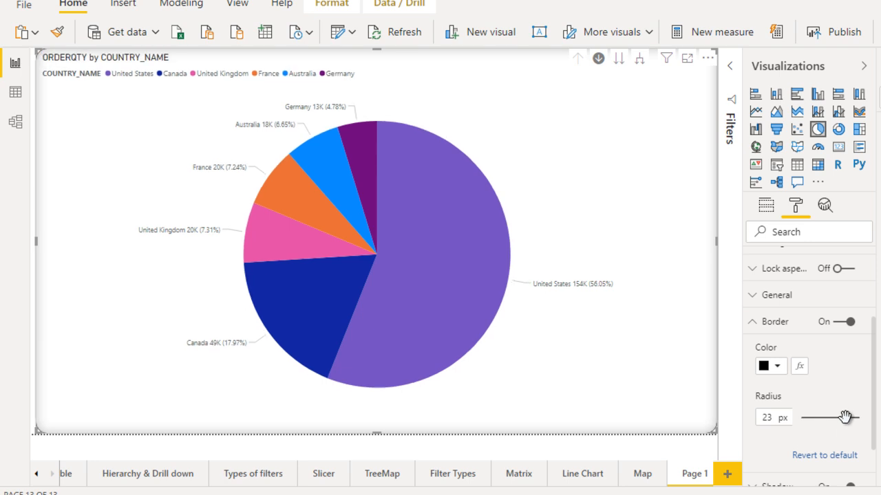
drag(833, 419, 858, 418)
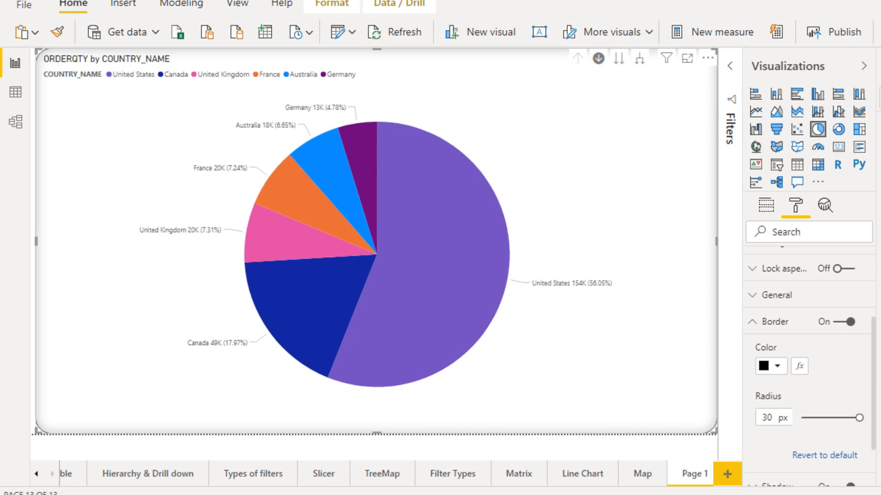
mouse_move(57, 84)
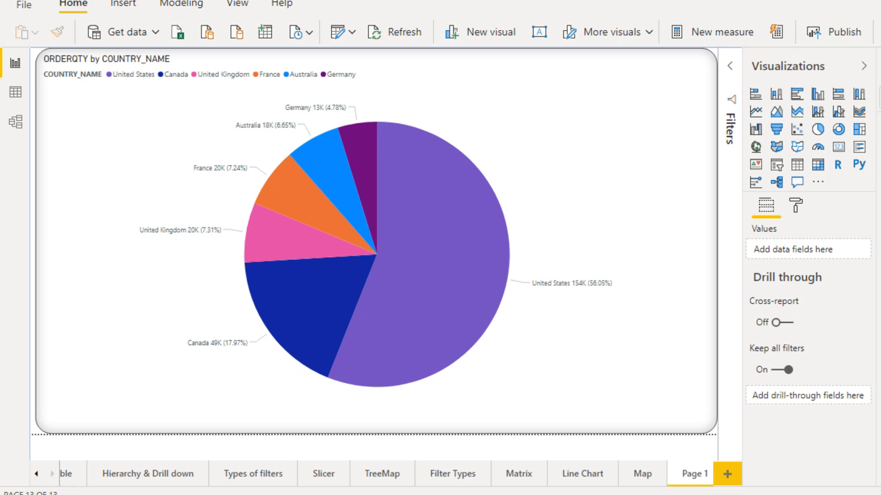
mouse_move(611, 135)
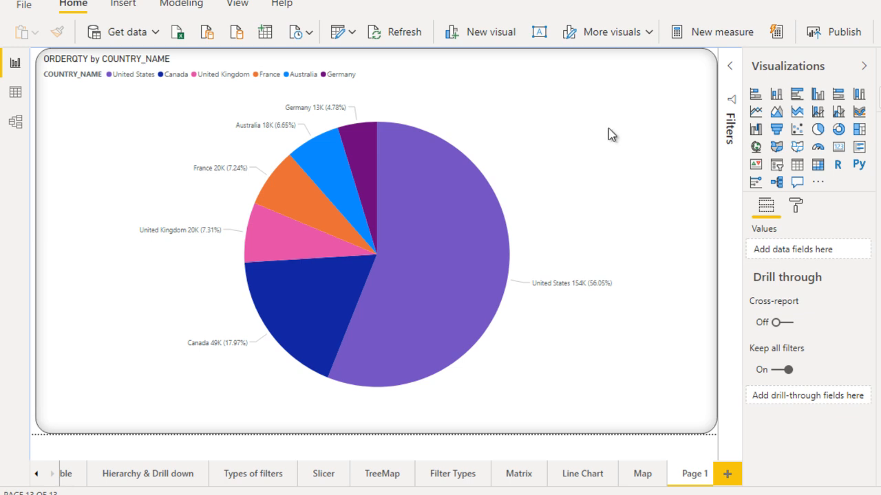